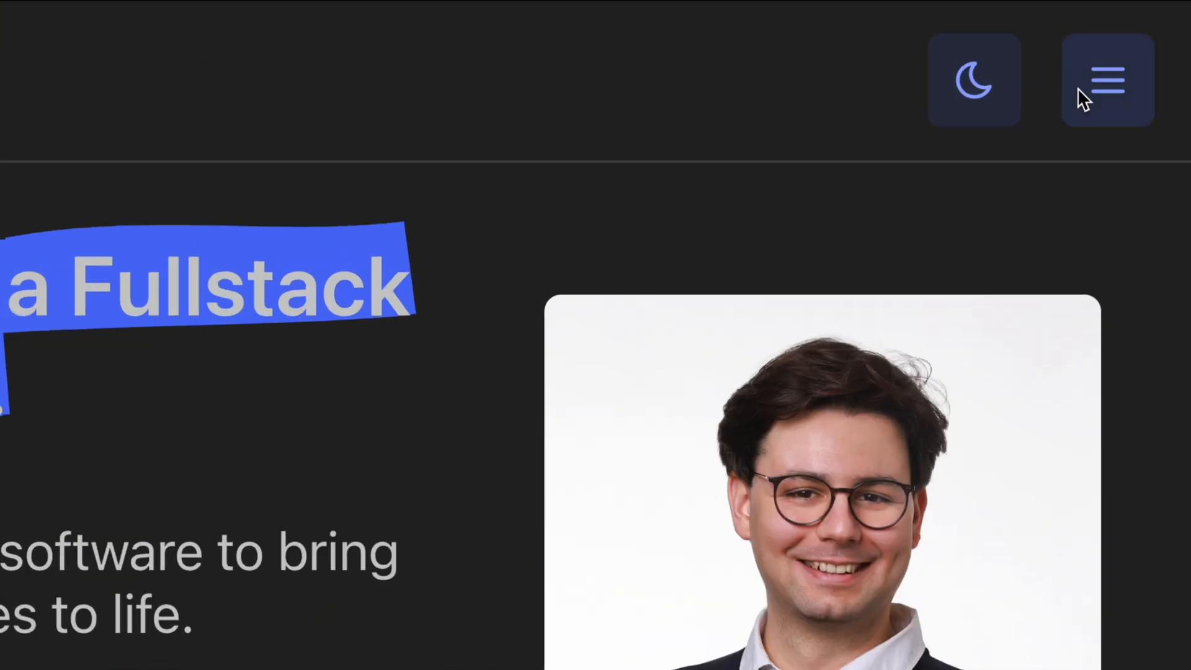
Show the personal site's footer with Blog, Services, Free Resources, About and social icons
click(1106, 79)
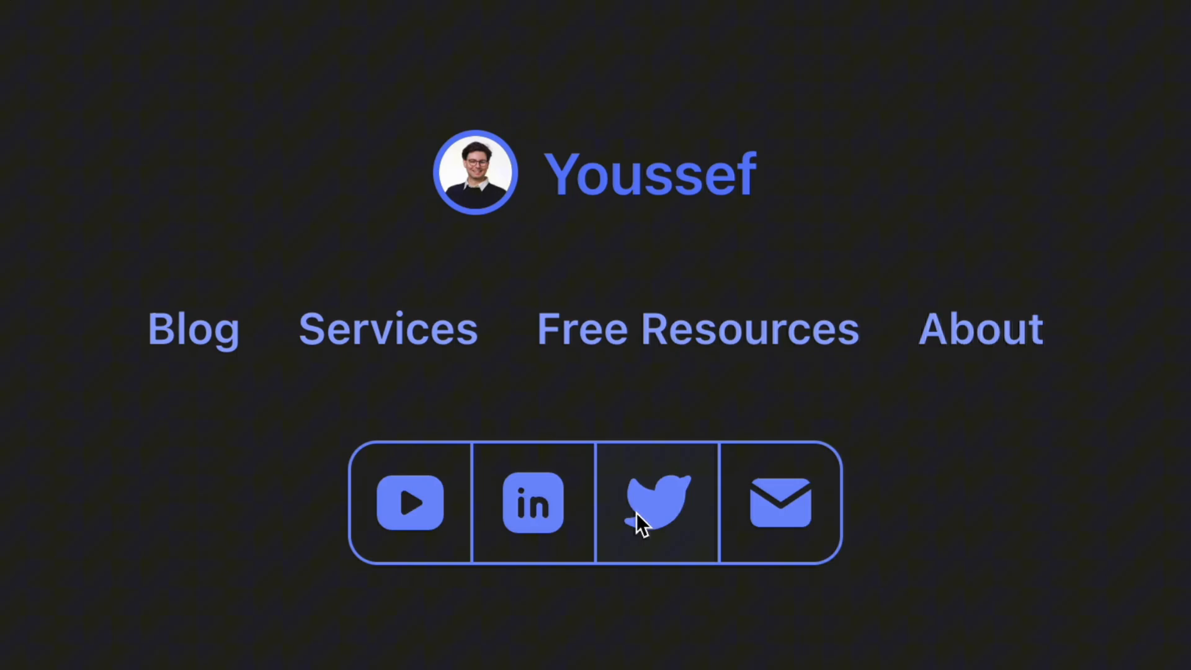
click(653, 501)
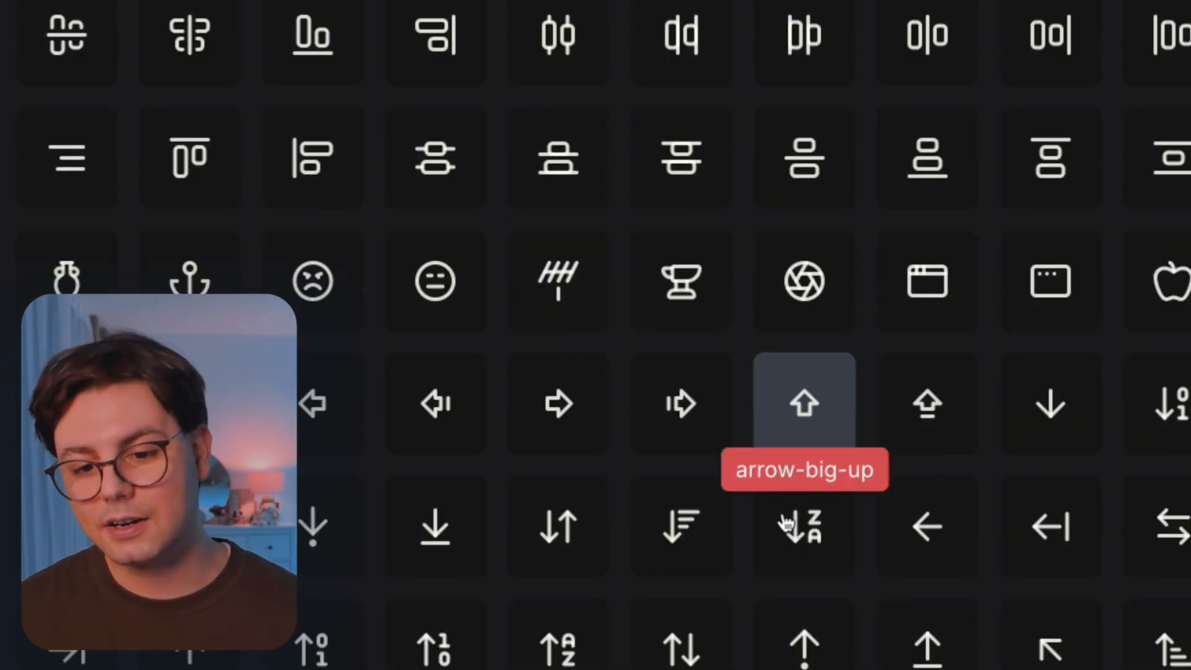
Browse the Lucide icon grid and its Showcase page, then return to Icons
scroll(down, 3)
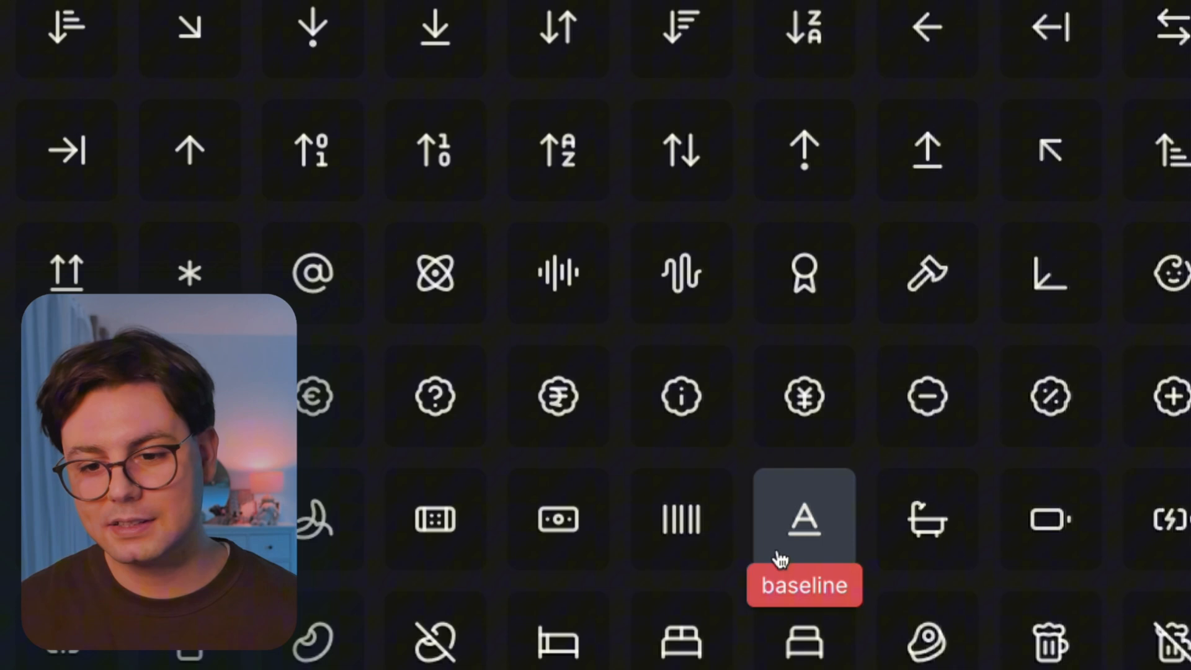
scroll(down, 3)
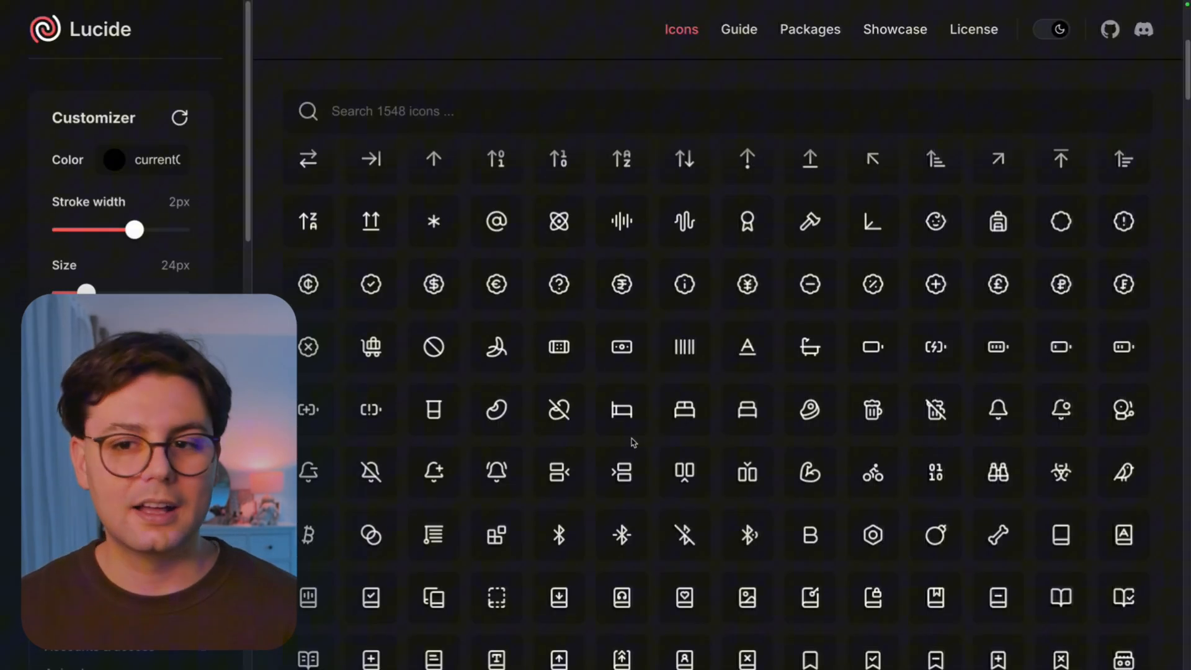
mouse_move(810, 30)
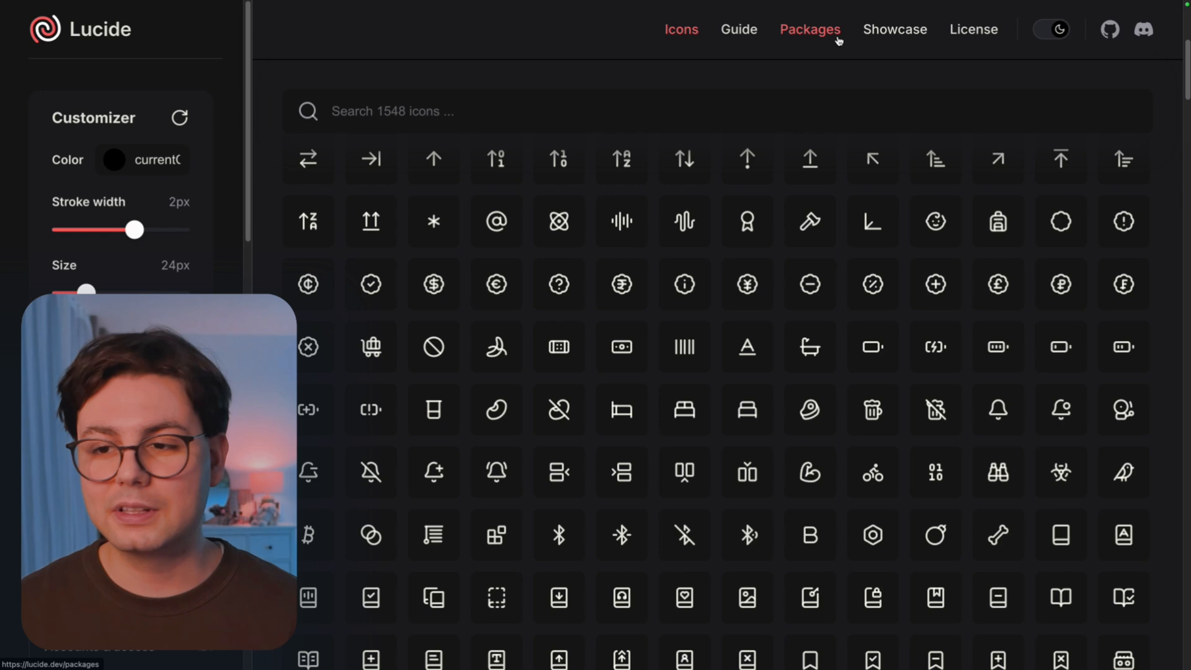
mouse_move(895, 29)
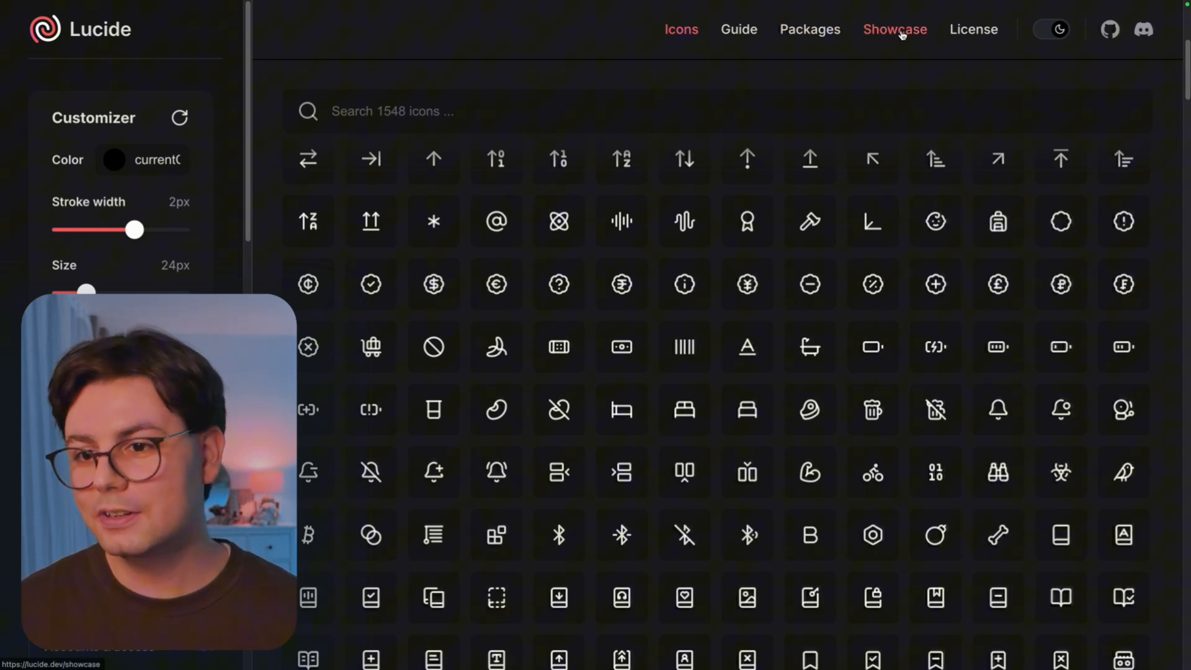
click(895, 29)
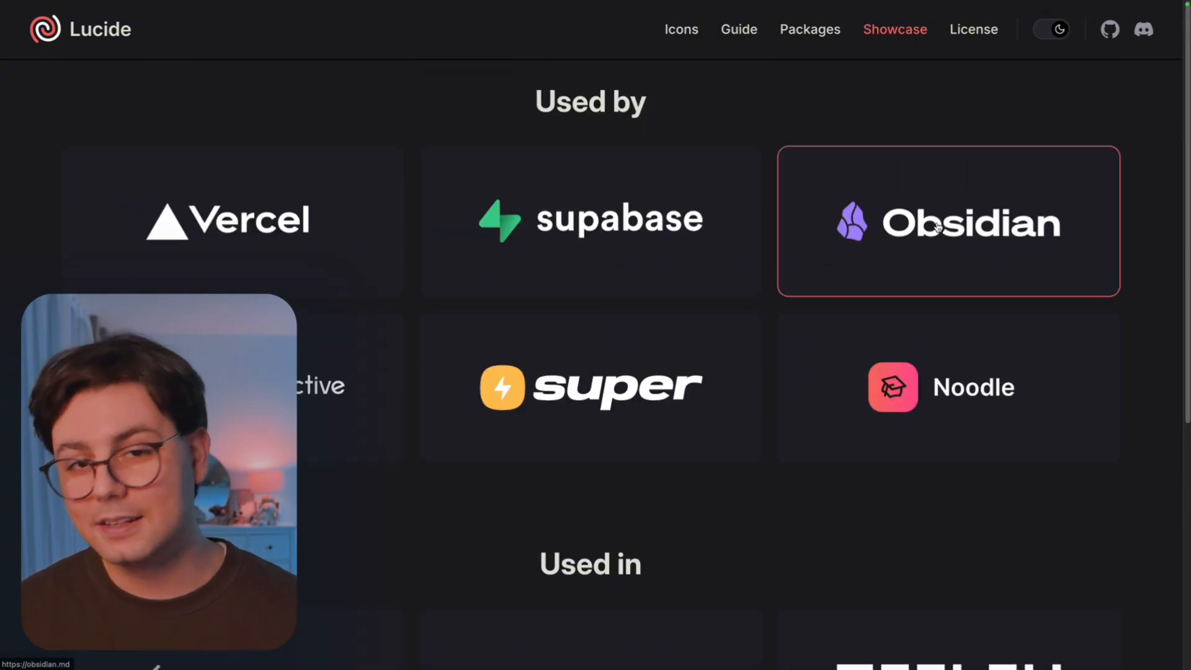
scroll(down, 3)
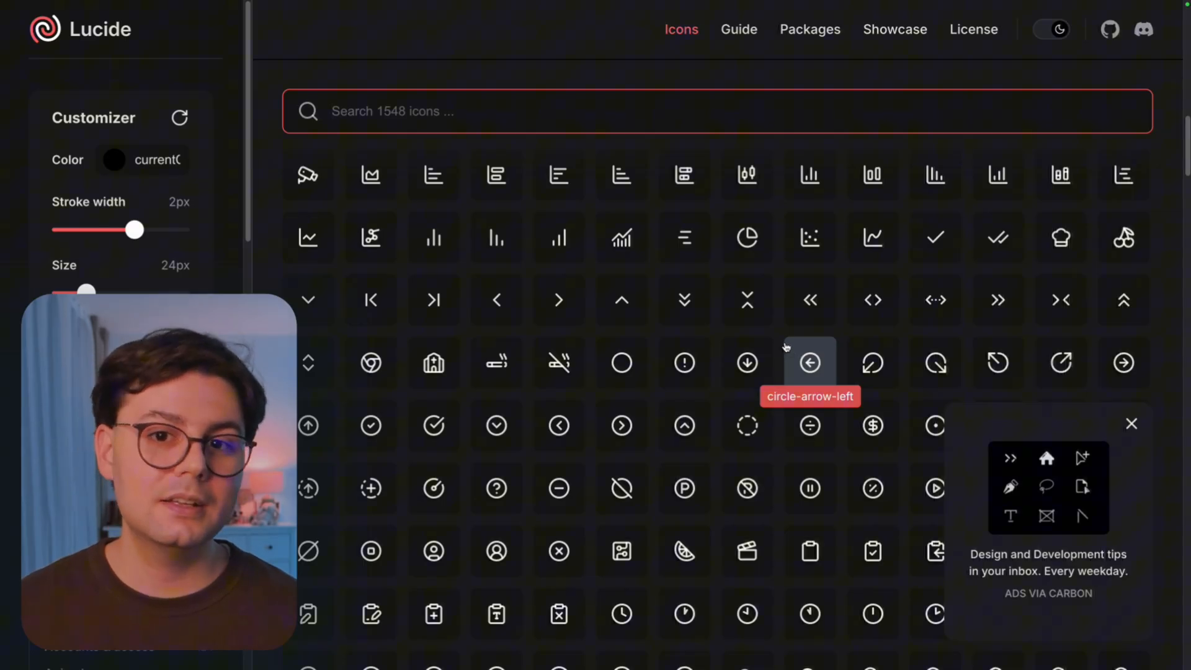
mouse_move(783, 344)
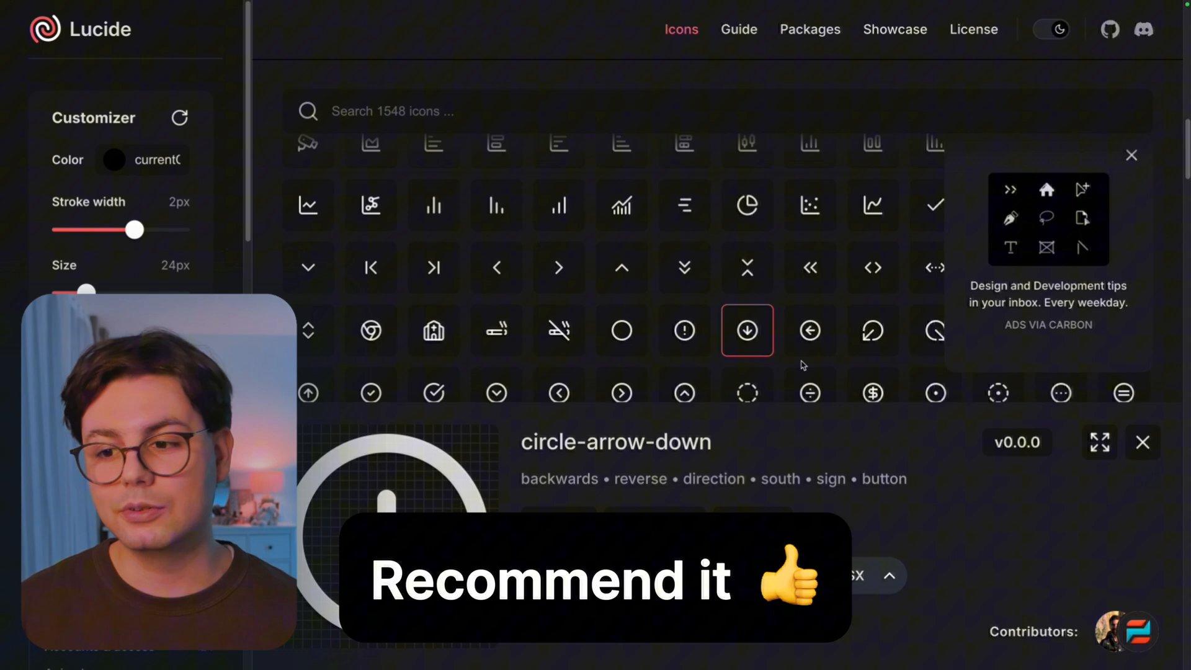
click(810, 30)
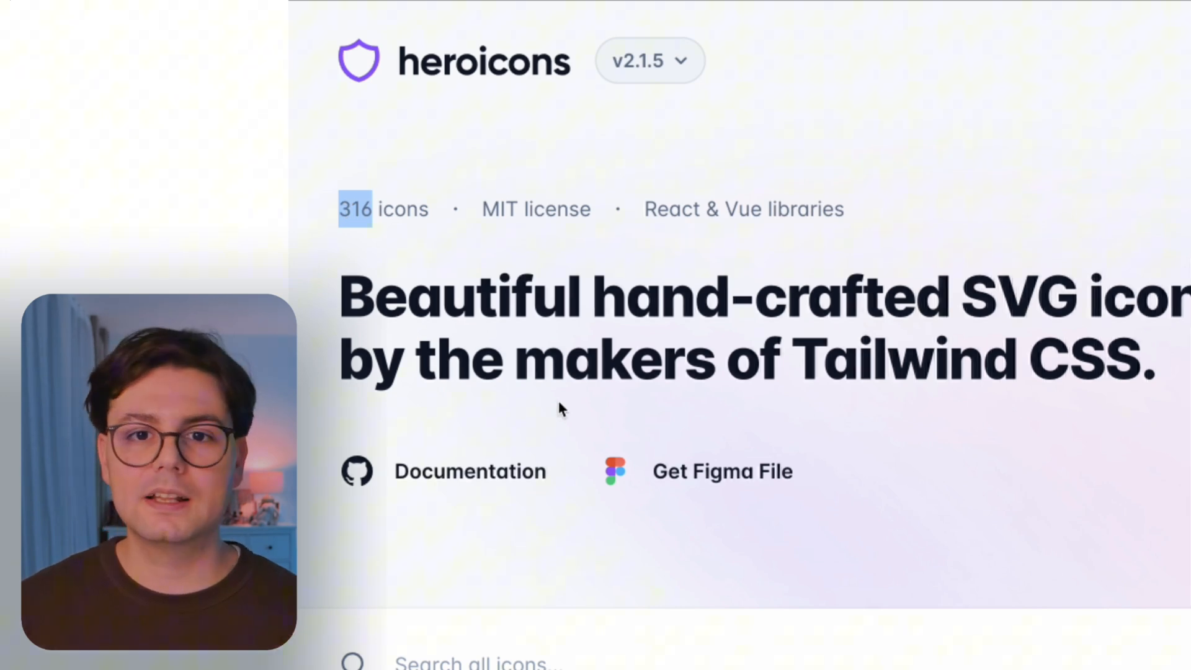
Switch the Heroicons grid to the Mini style and scroll through the icons
scroll(down, 3)
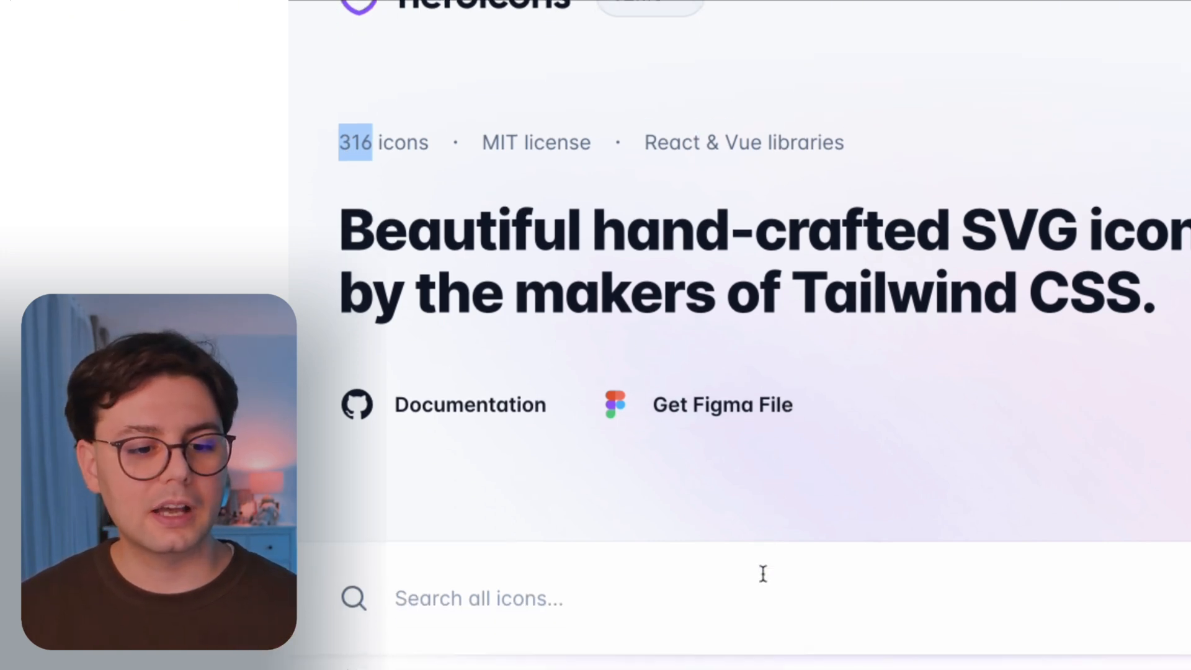
scroll(down, 3)
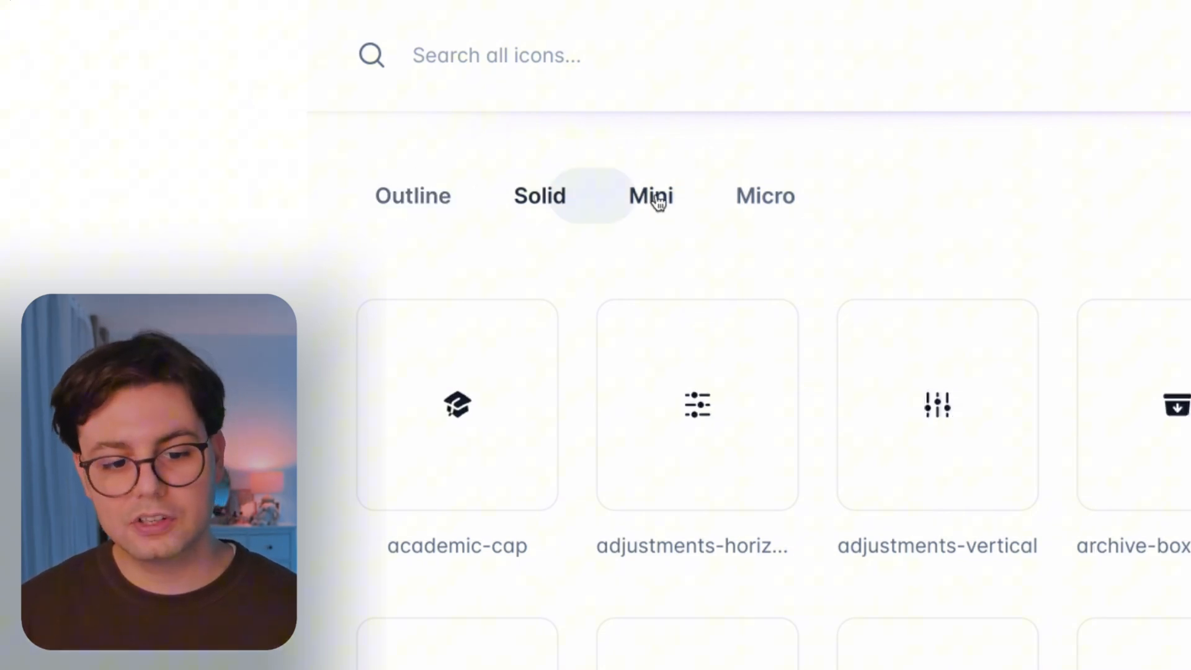
click(765, 195)
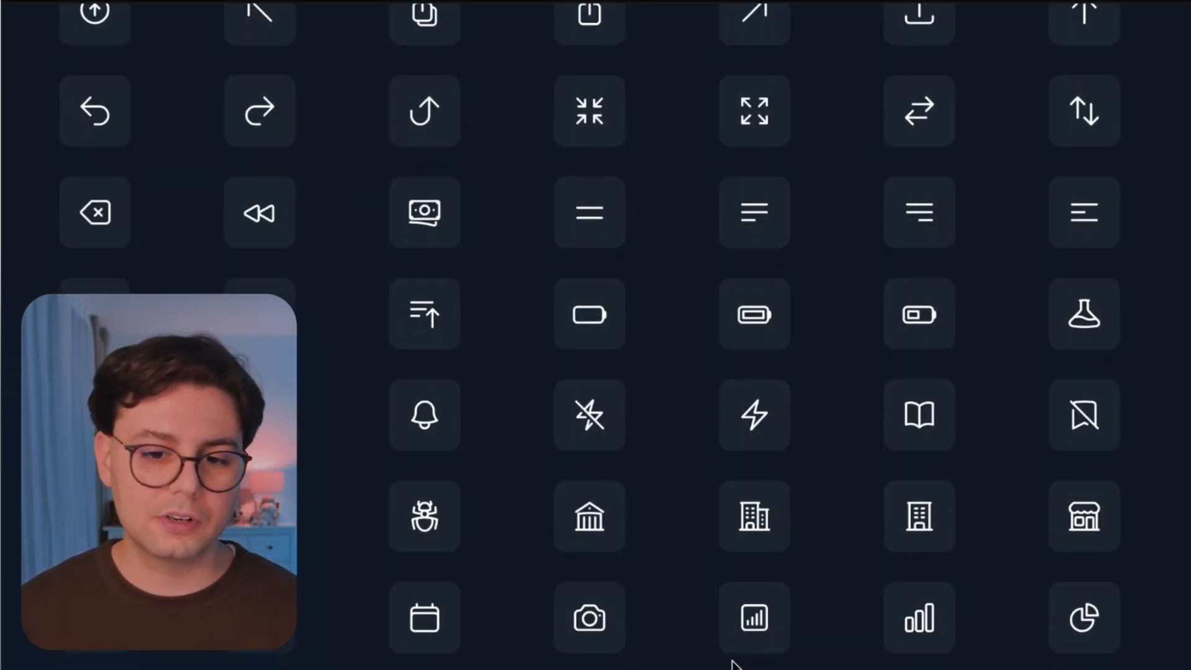
scroll(down, 3)
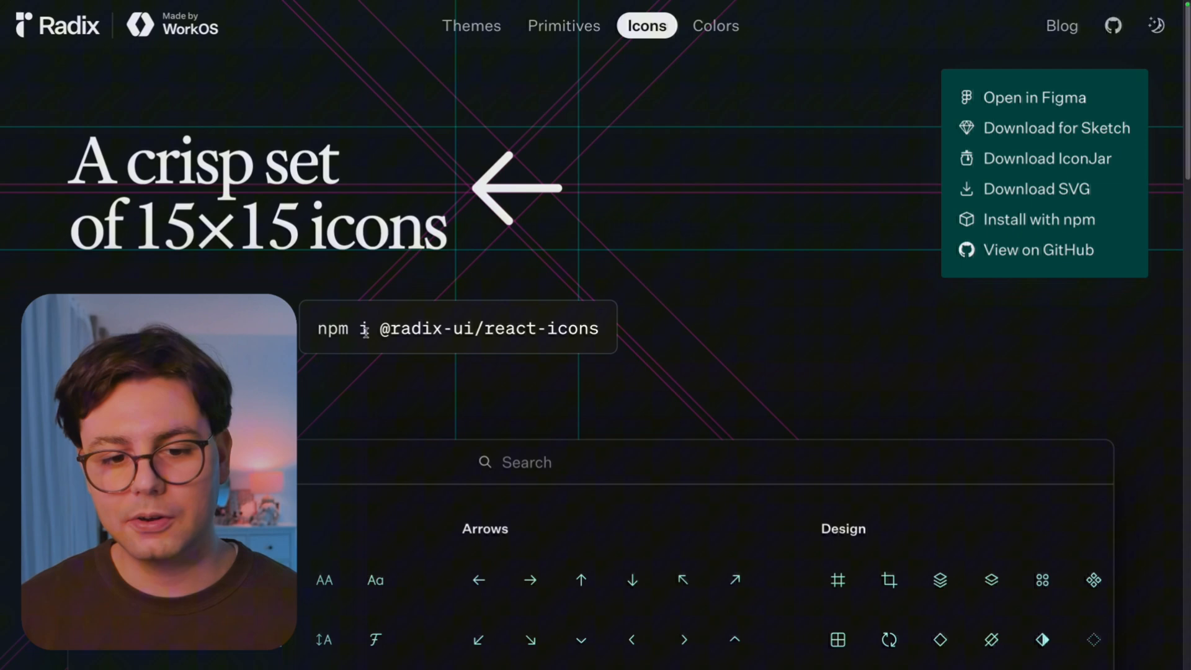
Scroll Radix Icons down to the Music, Objects, Components and Borders and corners groups
scroll(down, 3)
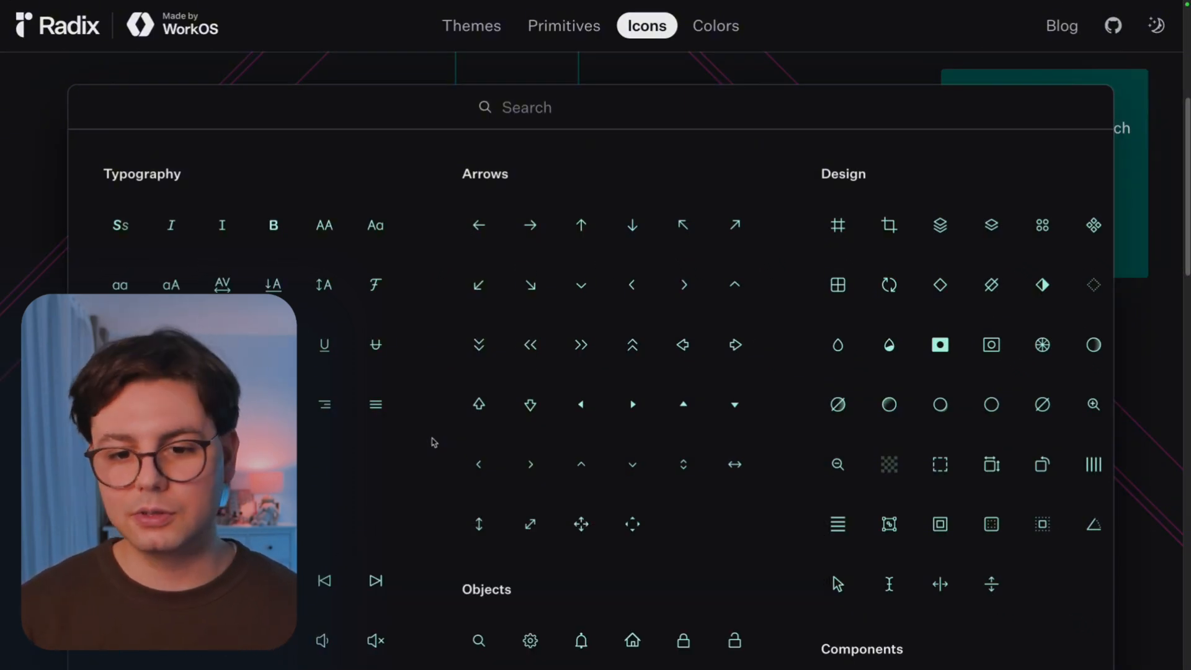
scroll(up, 3)
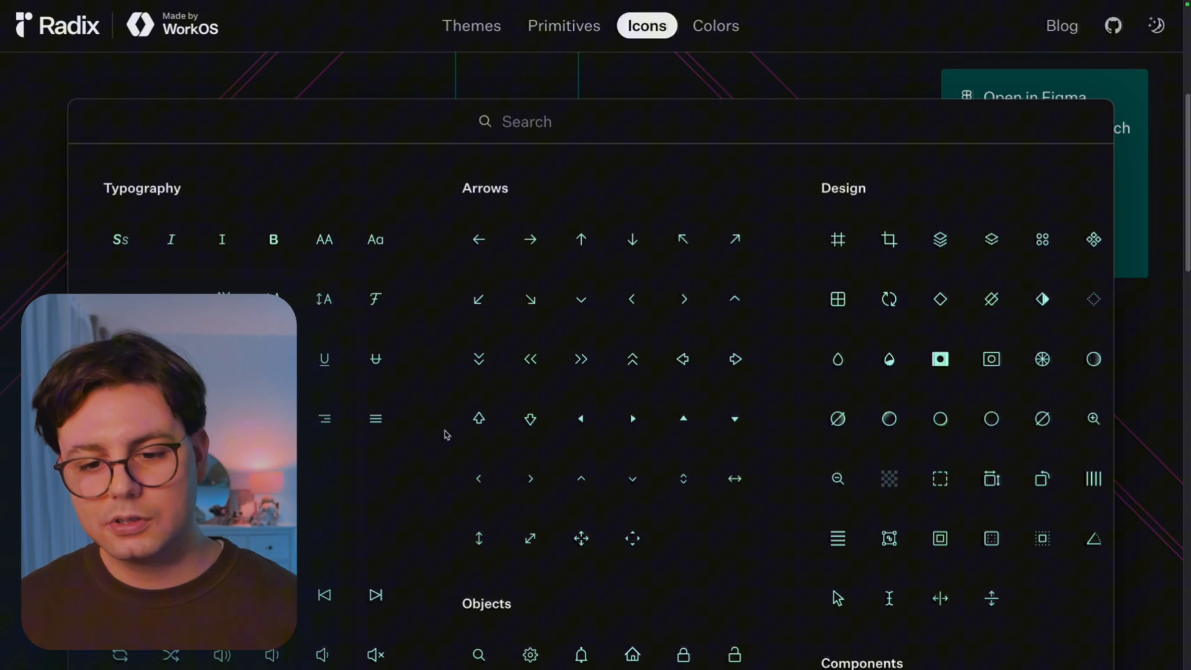
scroll(down, 3)
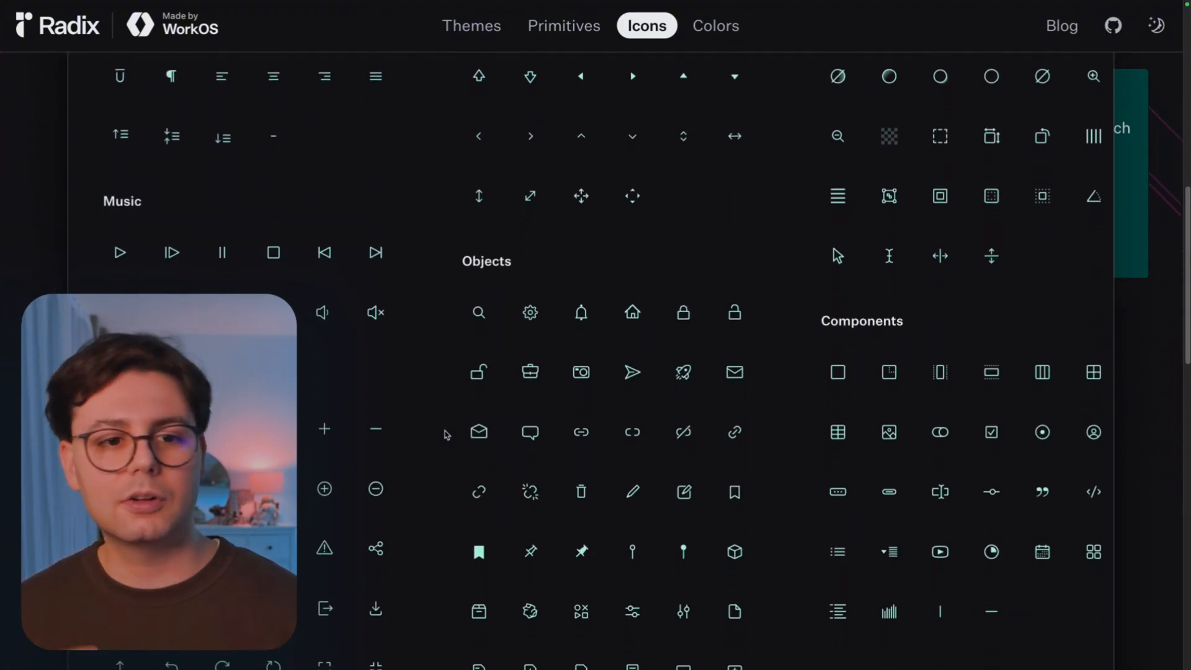
scroll(down, 3)
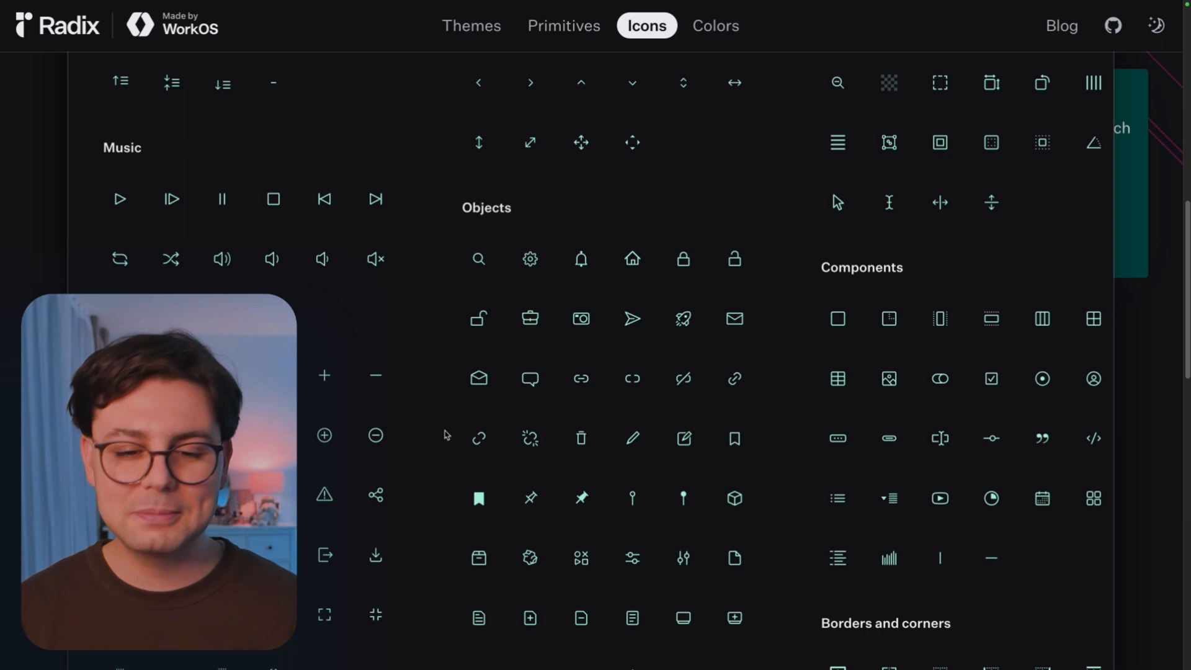
scroll(down, 3)
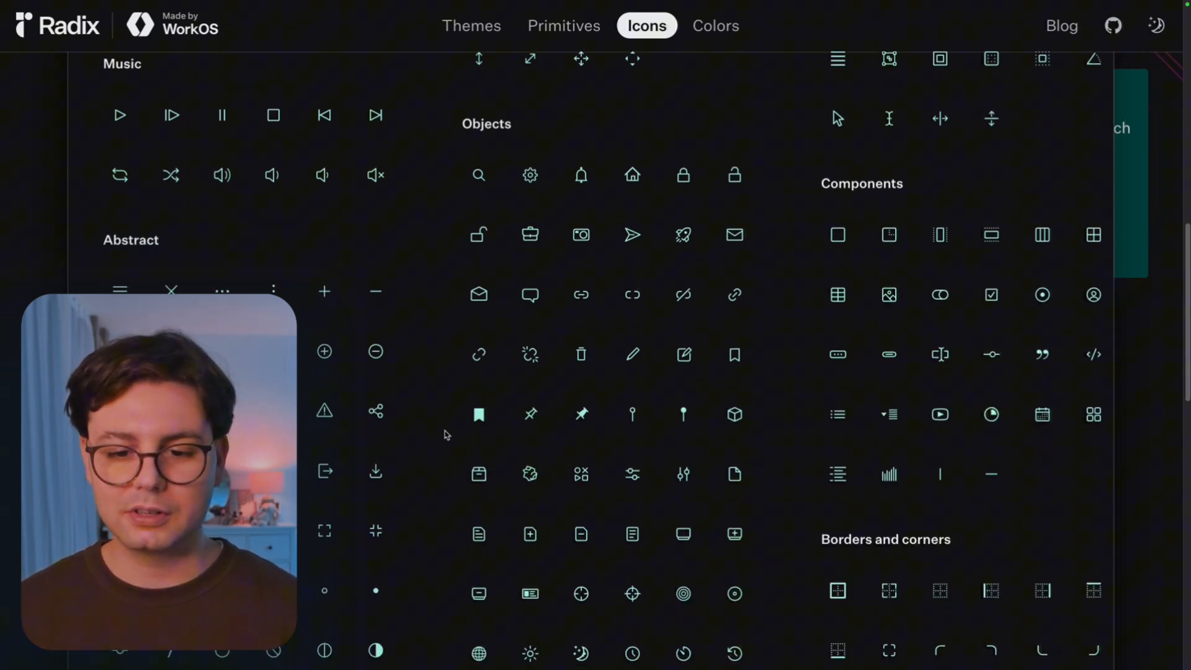
scroll(down, 3)
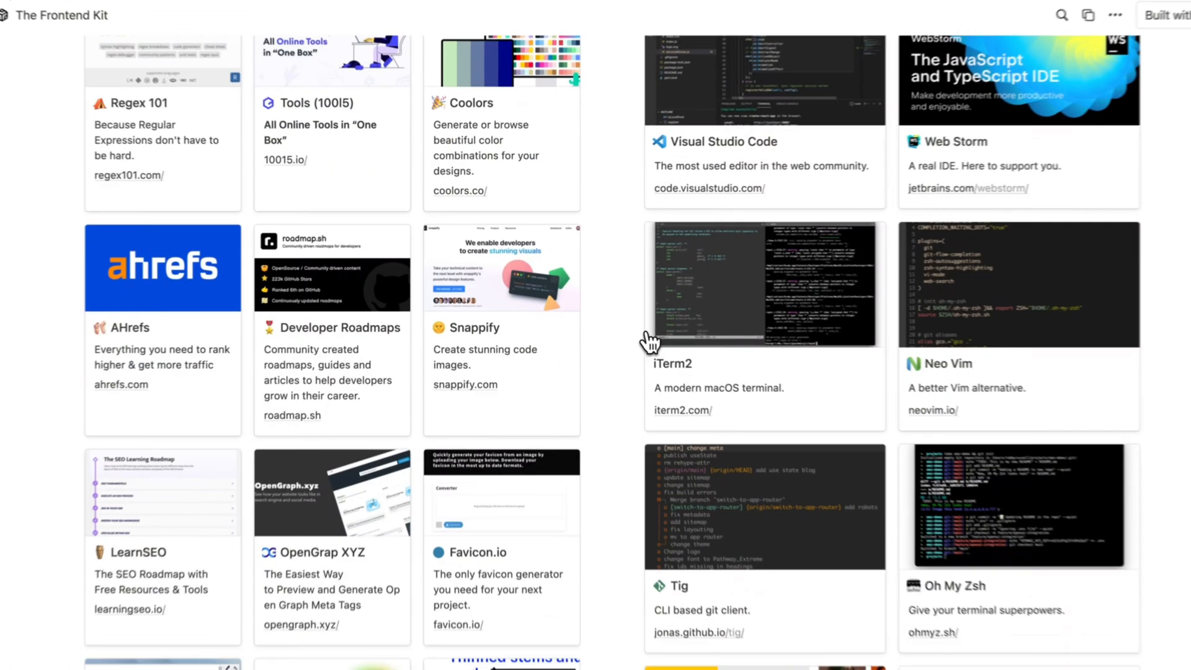
Scroll to the Frontend Kit cards for Lucide, Radix UI Icons, Hero Icons and MingCute
scroll(down, 3)
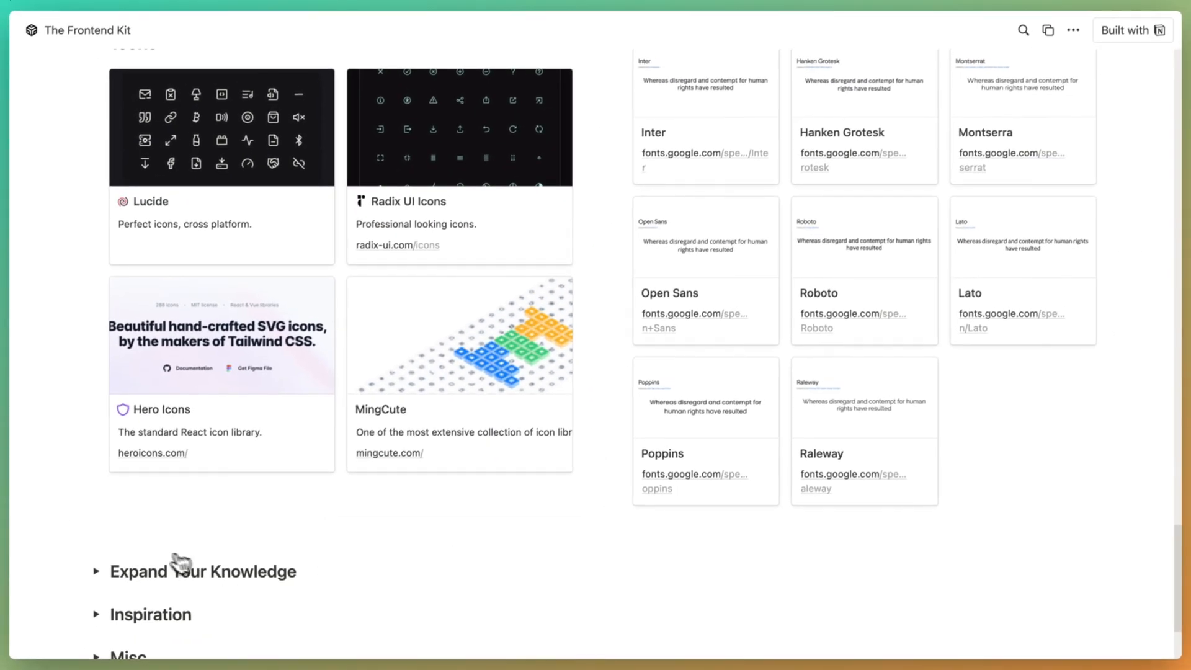
scroll(down, 3)
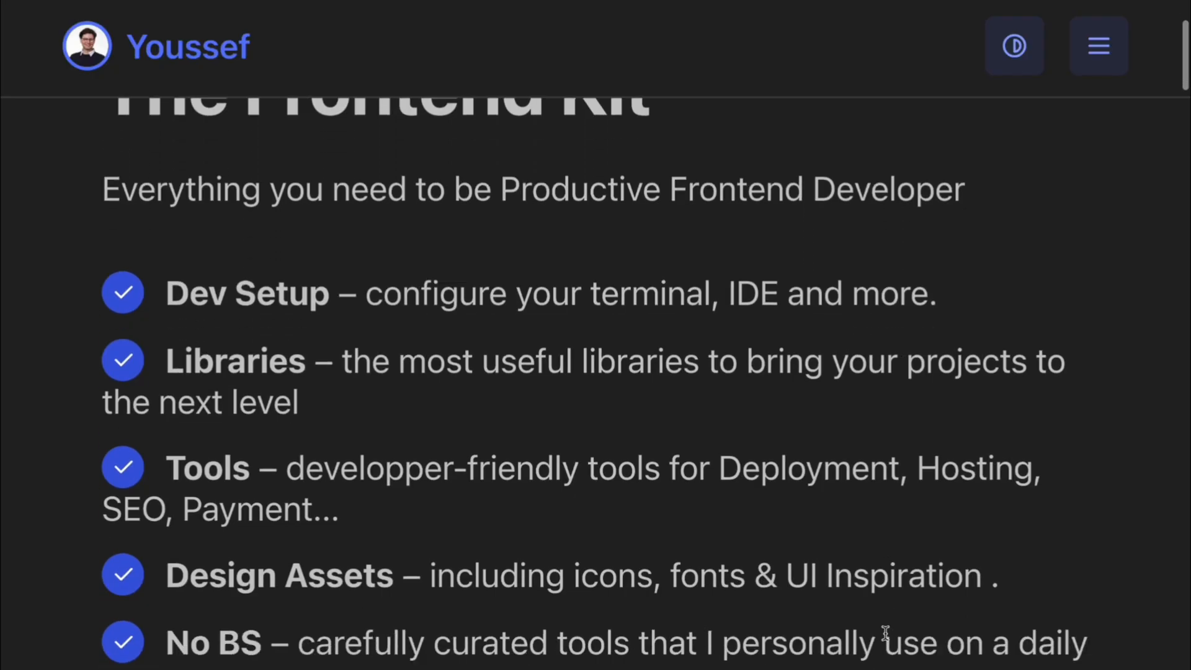
Scroll past the FAQ to the Frontend Kit's Get It Now download options
scroll(down, 3)
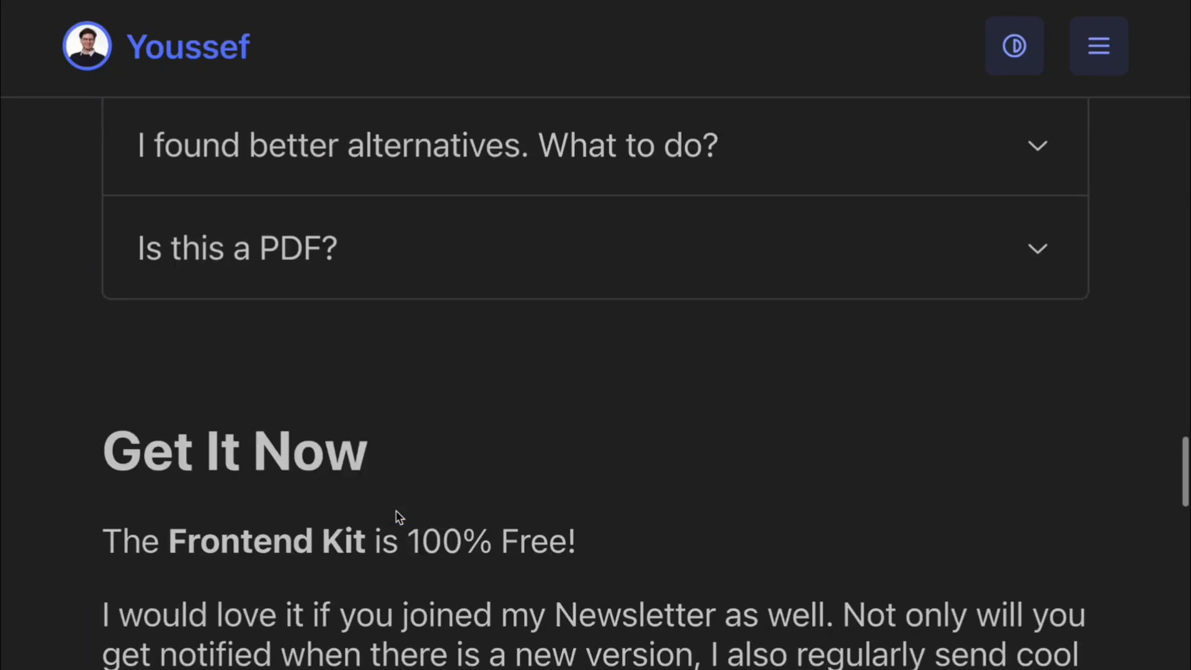
scroll(down, 3)
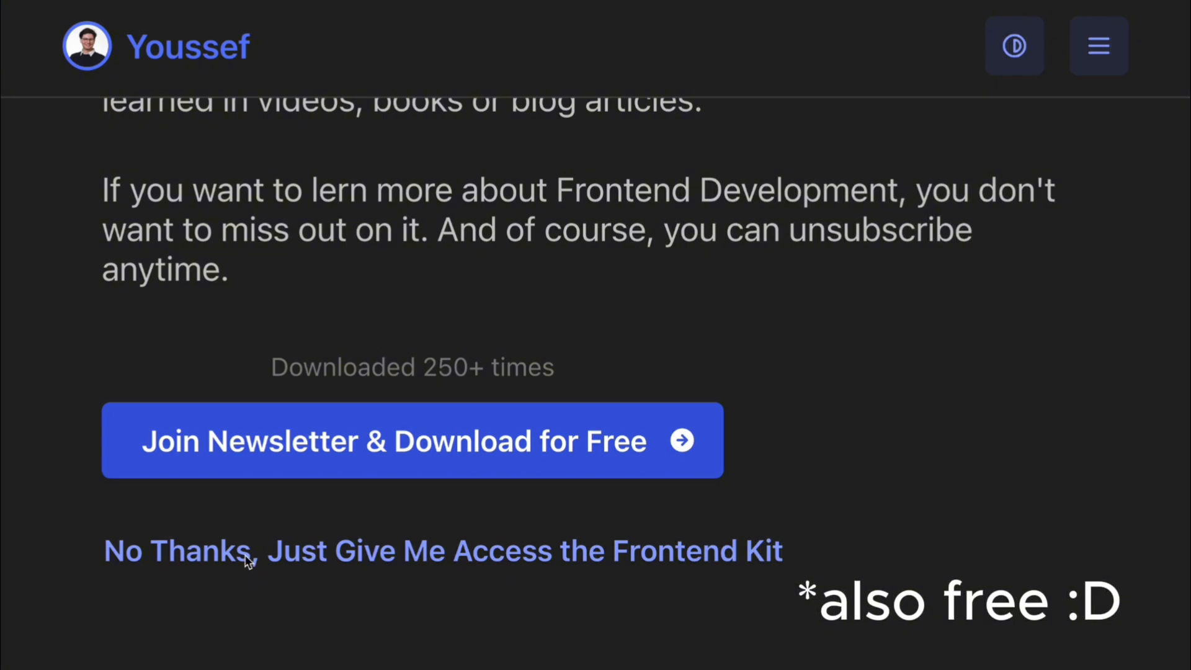
mouse_move(378, 569)
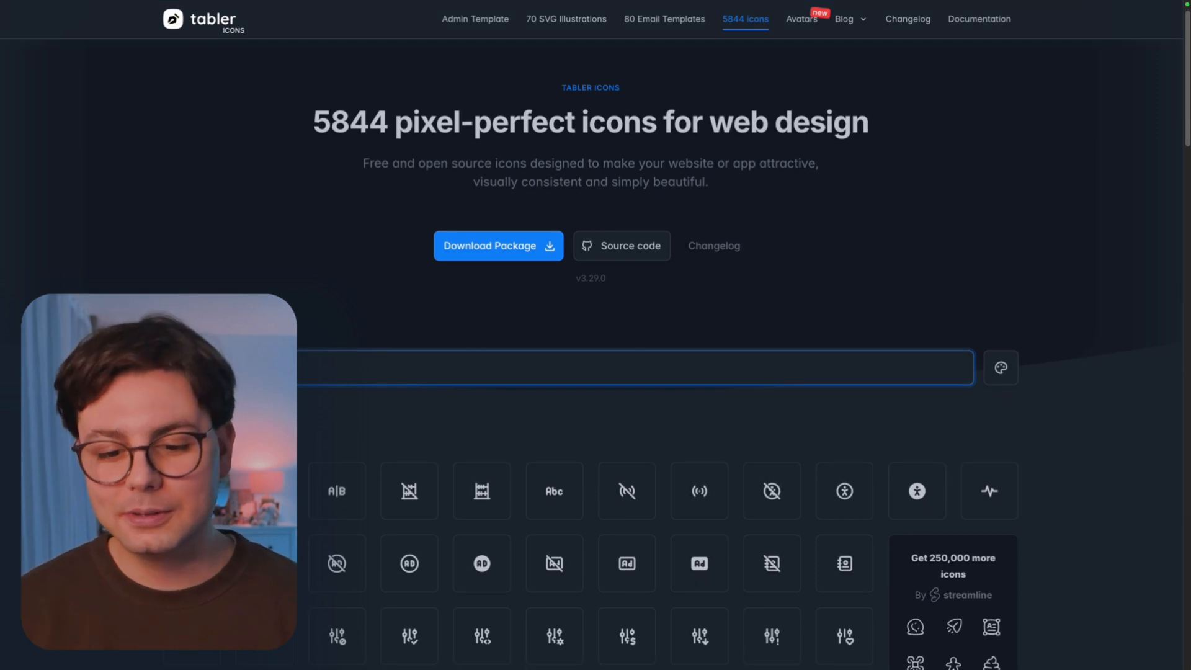
Scroll the Tabler Icons homepage to the search bar and All icons grid
scroll(down, 3)
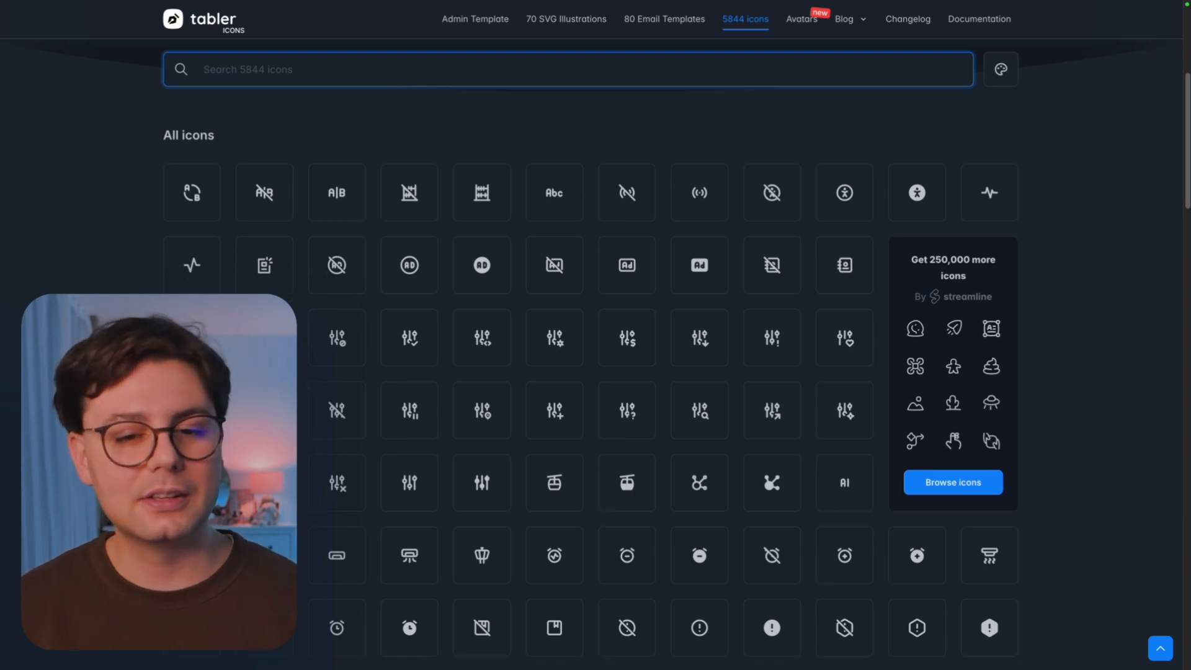
scroll(down, 3)
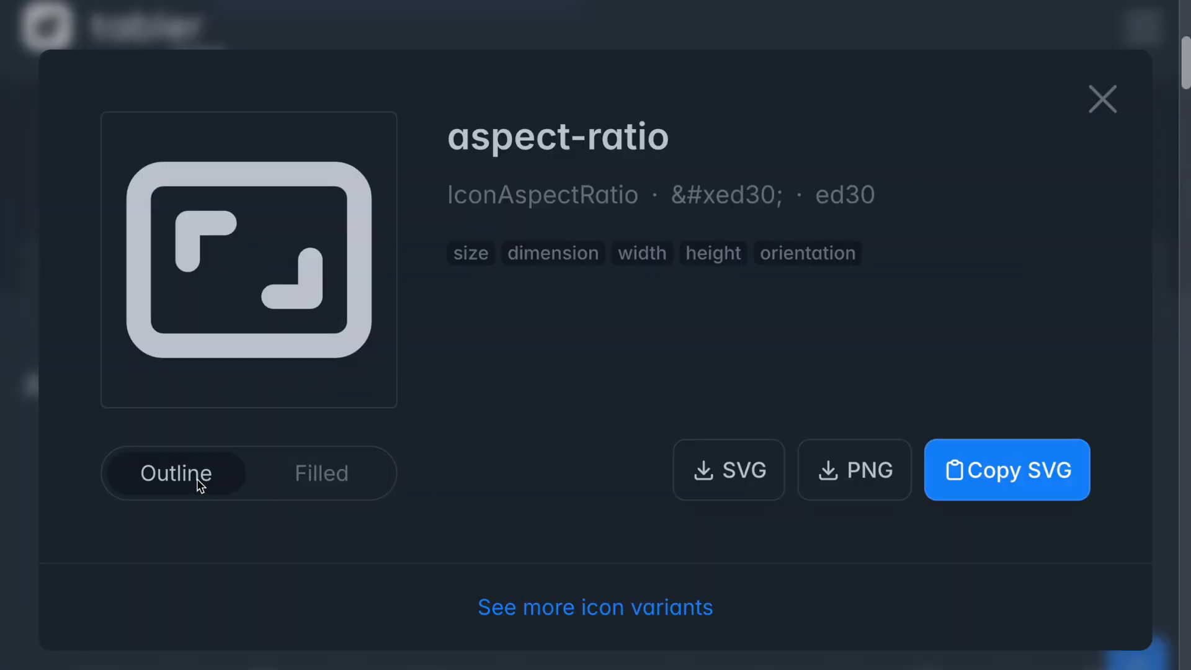
Preview the aspect-ratio icon's Outline variant, then its Filled variant
click(321, 473)
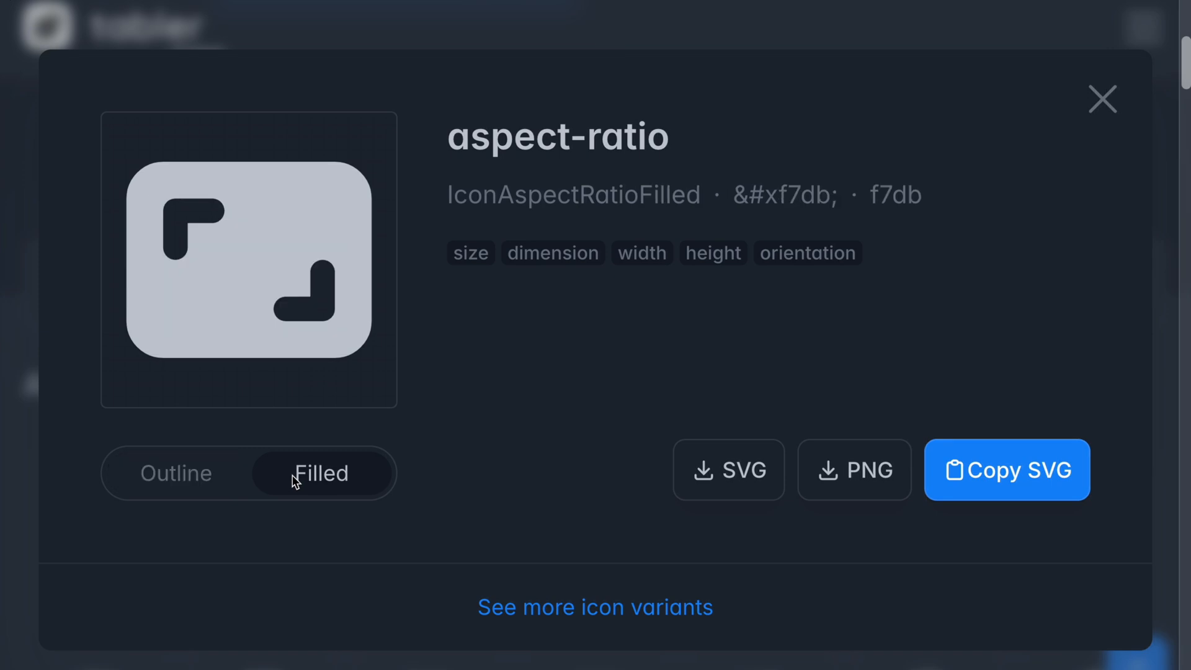
click(1102, 99)
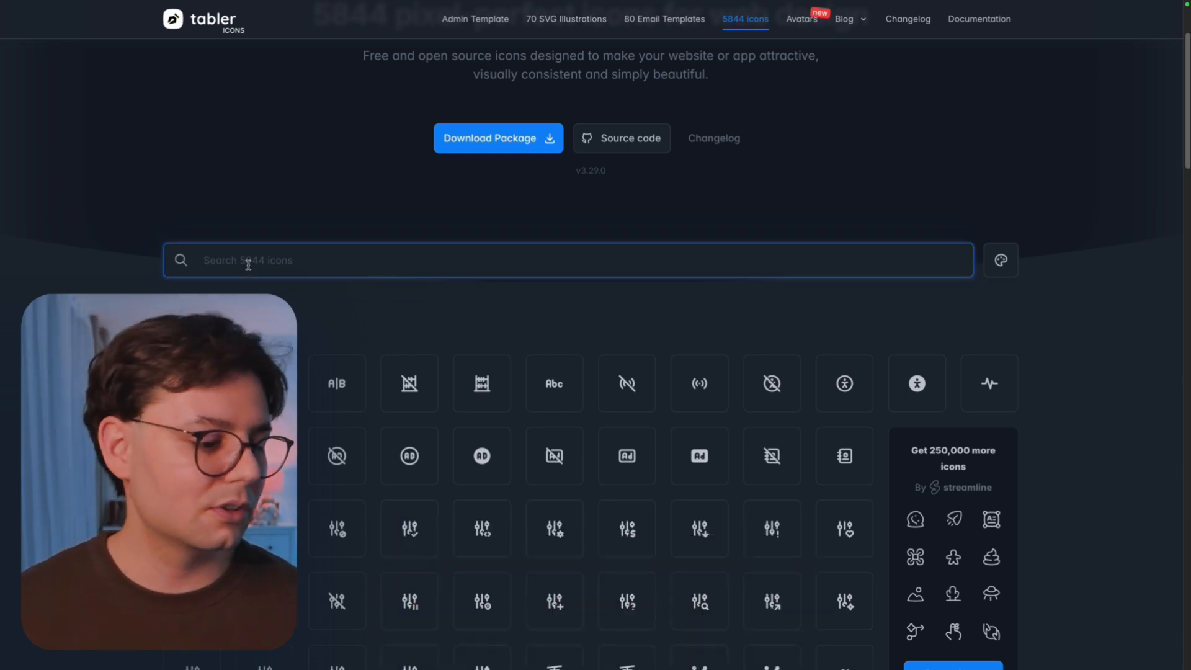
Search Tabler Icons for 'message' and scroll through the mail and chat-bubble results
text(messq)
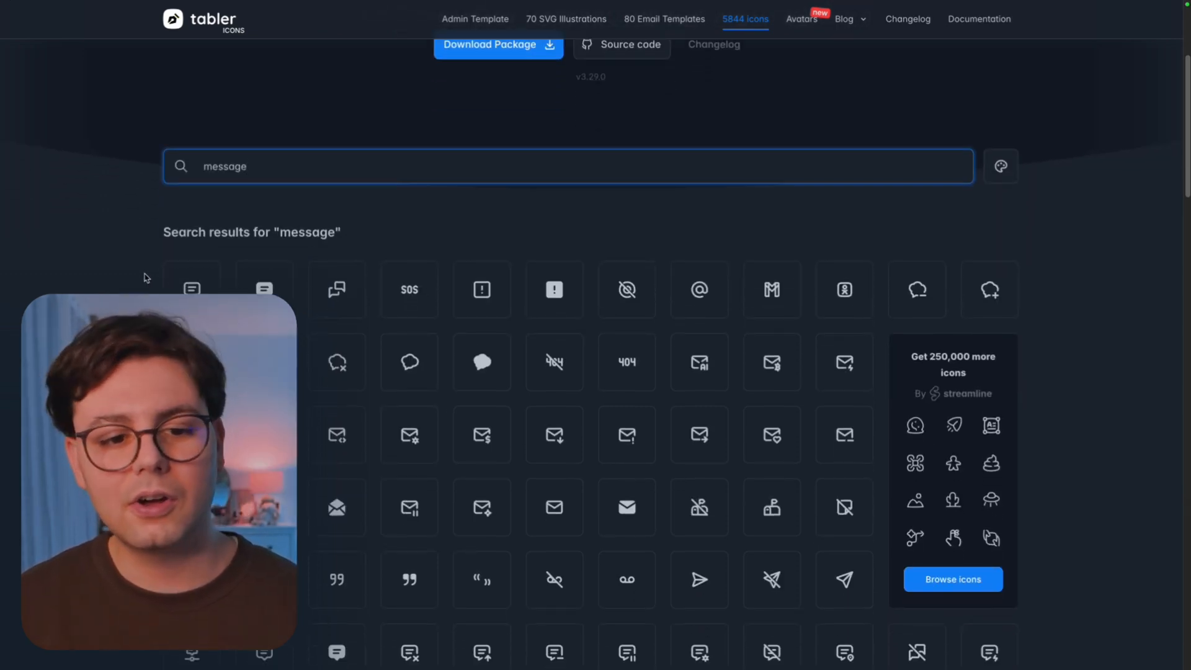
mouse_move(264, 290)
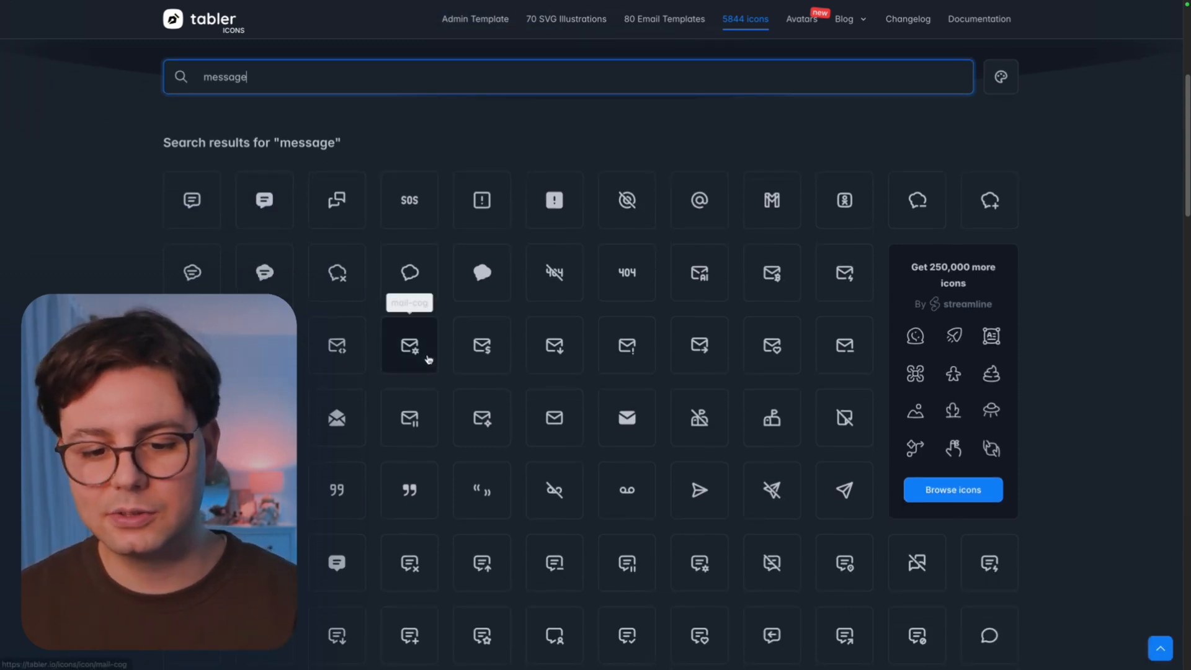
scroll(down, 3)
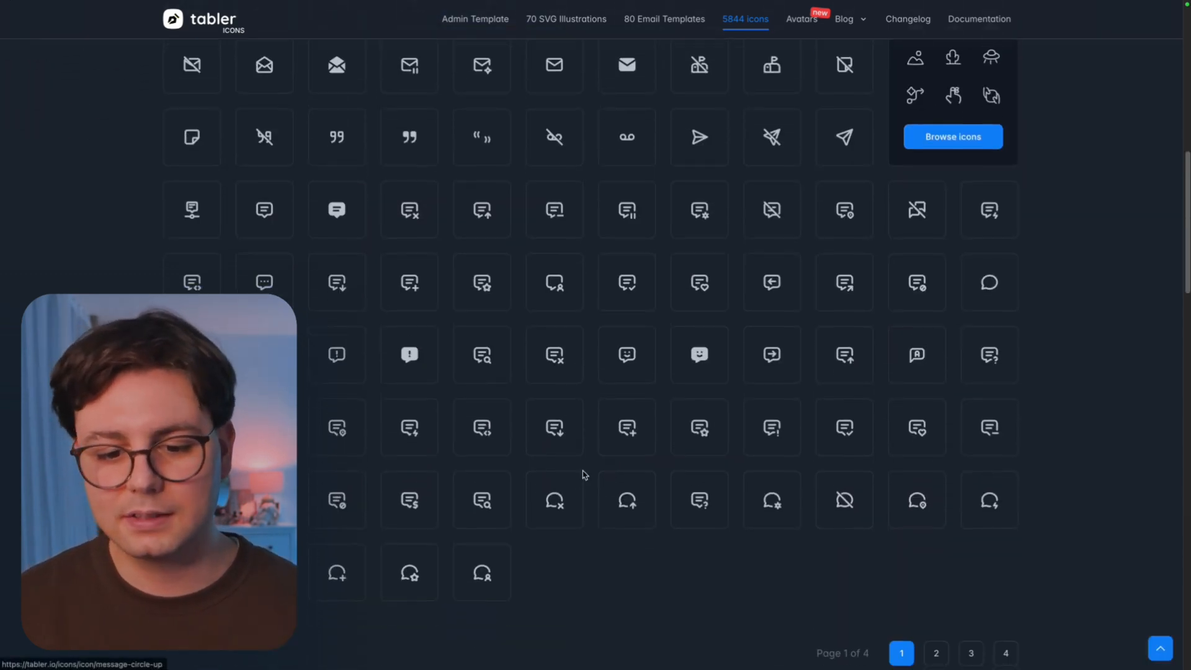